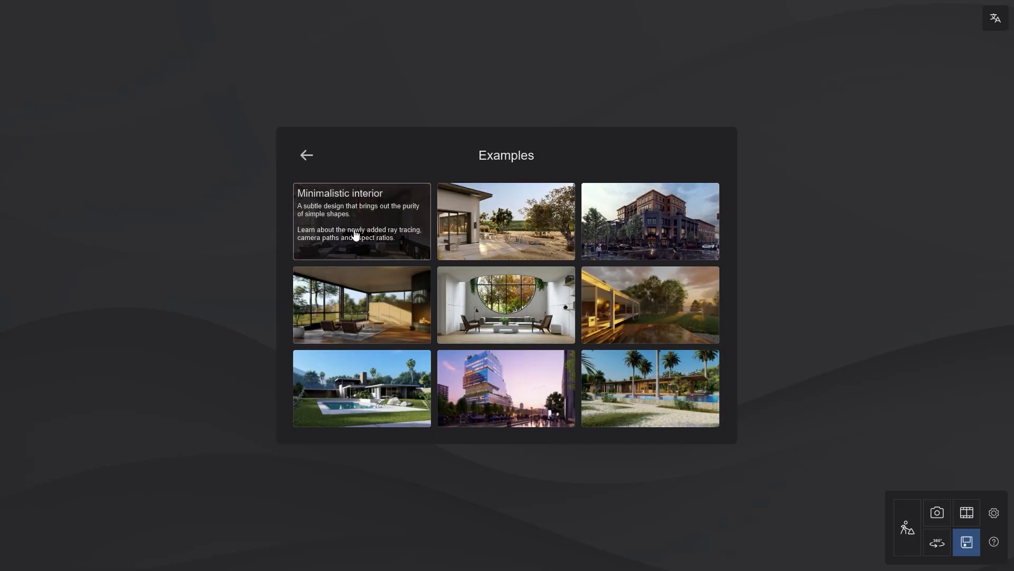
Step: Load the Minimalistic interior example and refresh its Full Shot - Raster photo preview
left_click(360, 221)
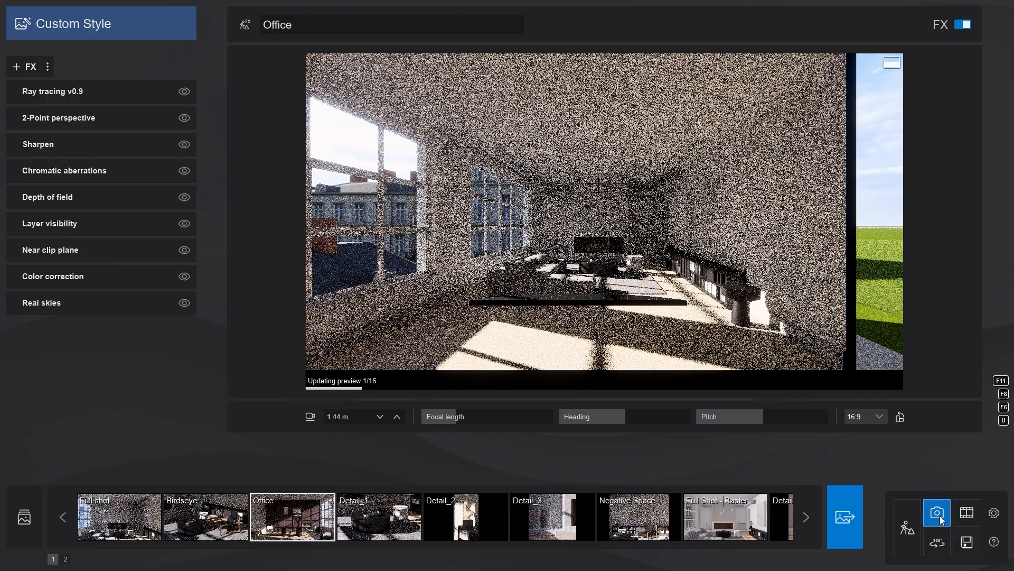
left_click(725, 516)
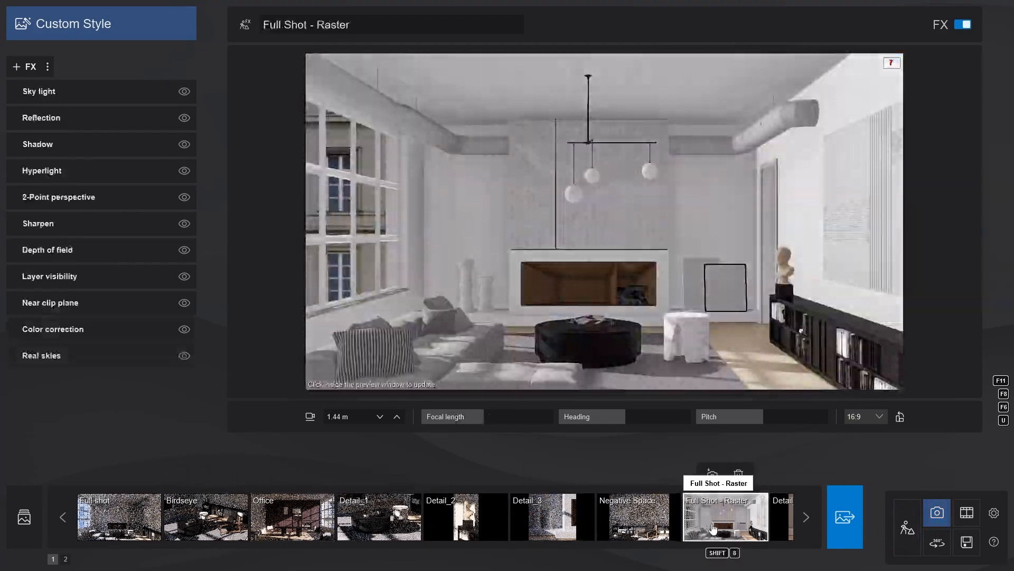
left_click(607, 311)
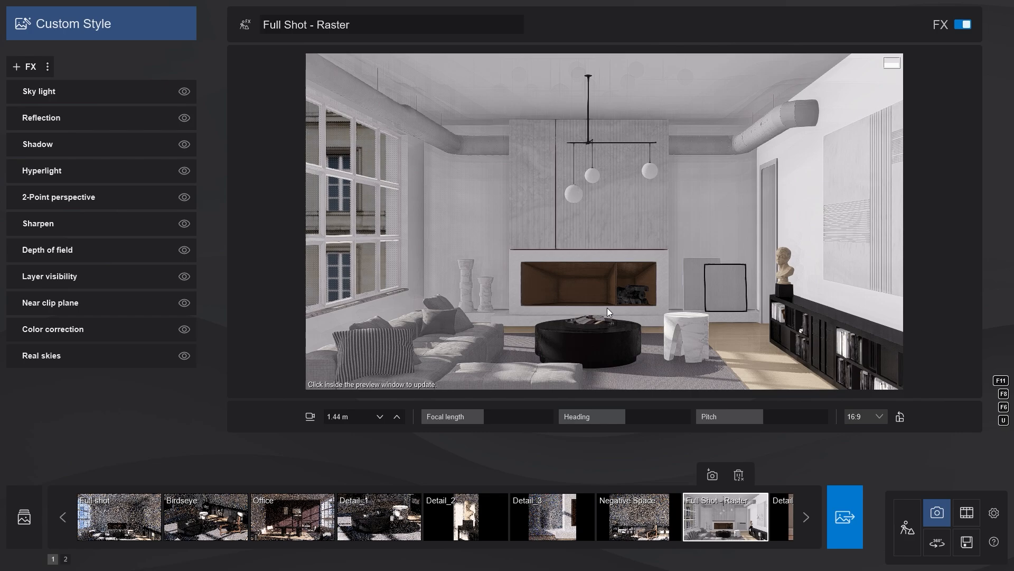
left_click(605, 310)
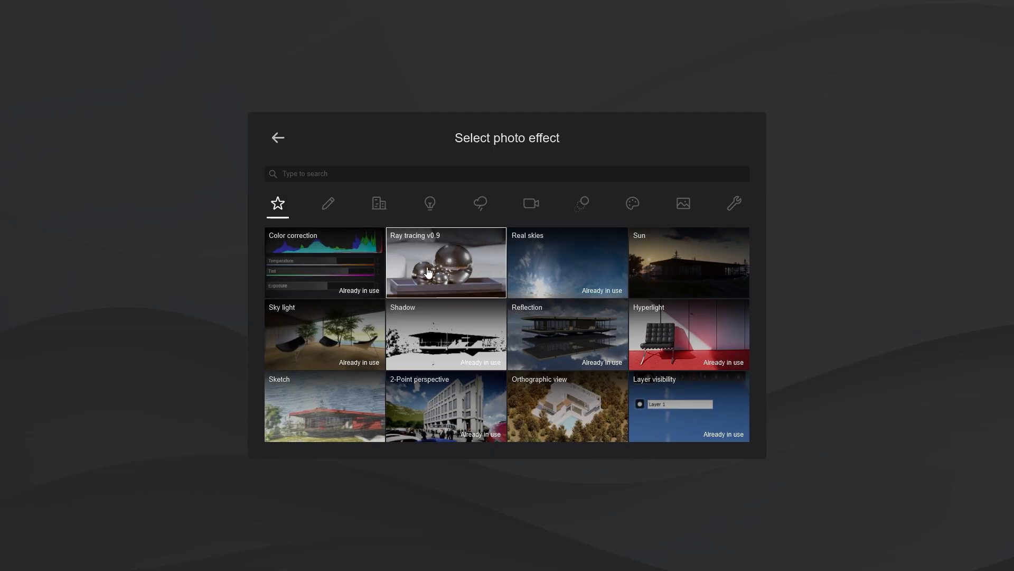
Step: Add Ray tracing v0.9 from the Lighting effects category
left_click(429, 203)
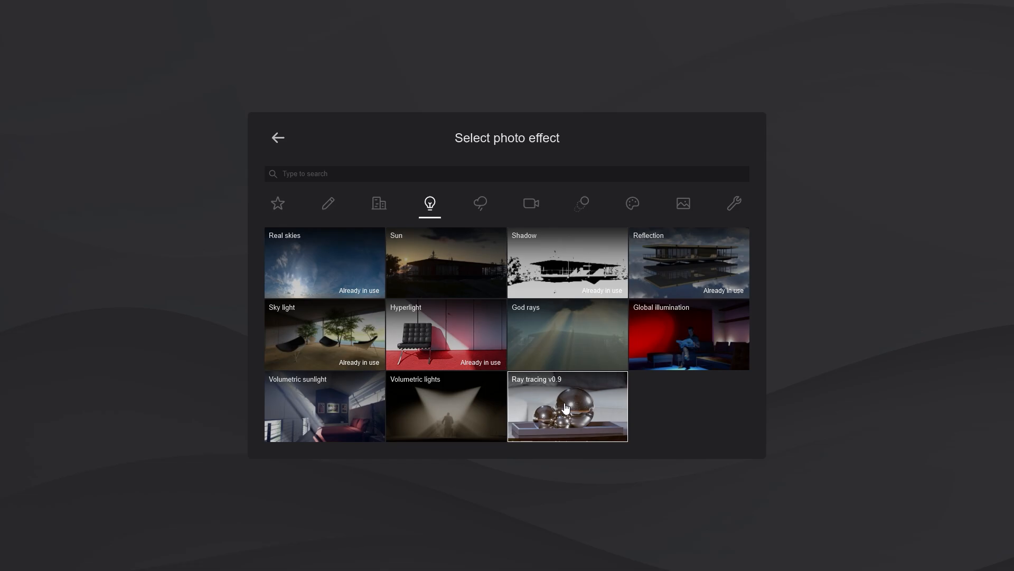
left_click(568, 406)
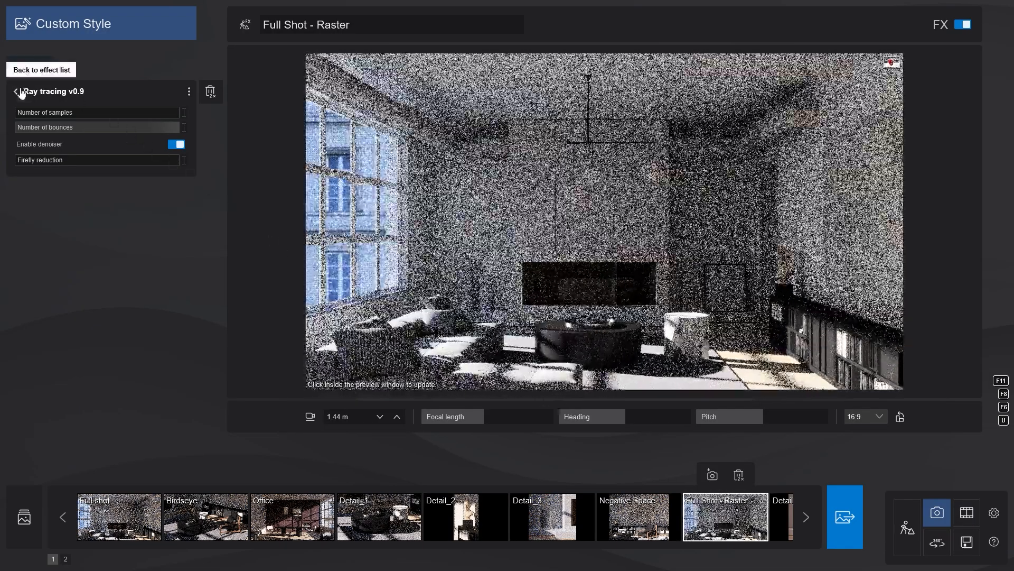
Step: Return to the effect list, refresh the full-size ray-traced preview, and select Detail_1
left_click(40, 70)
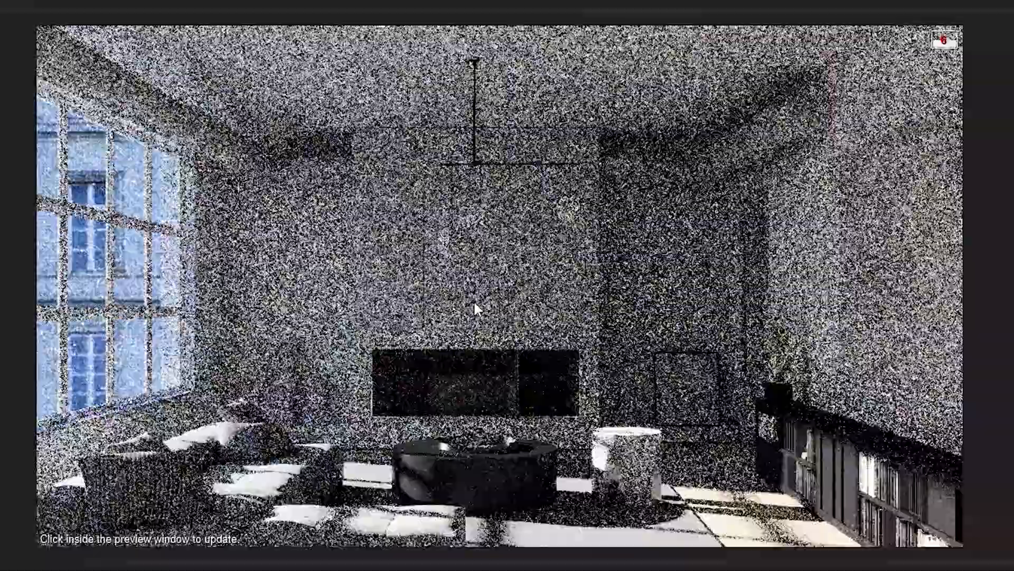
left_click(475, 309)
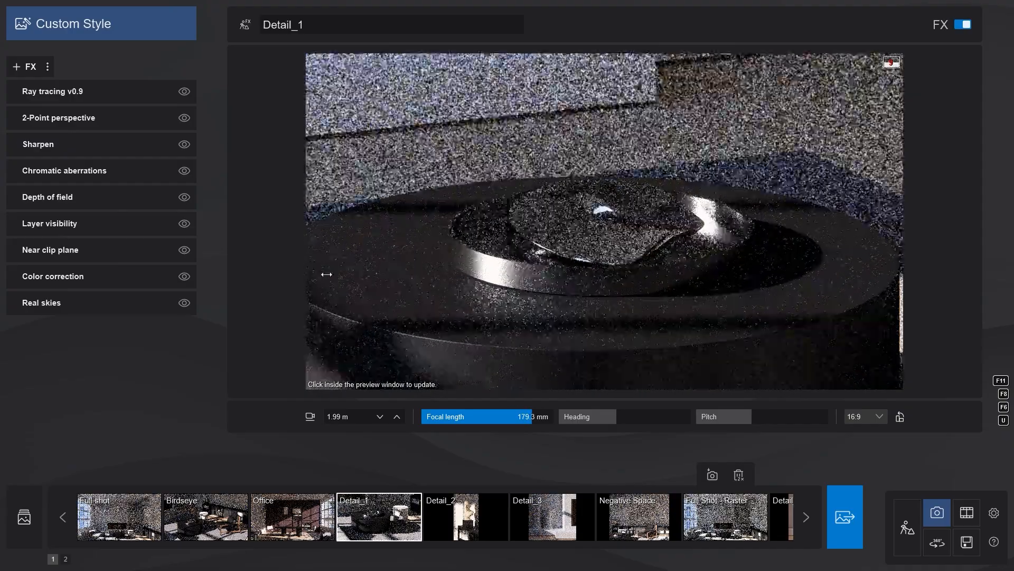
left_click(184, 91)
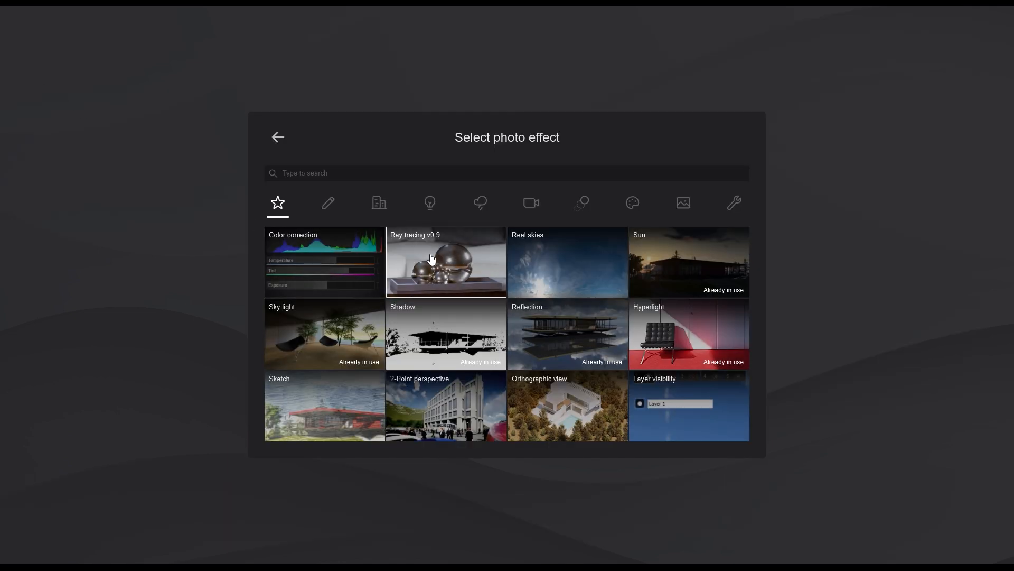
Step: Pick Ray tracing v0.9 from the Favourites list for 1 - Photo
left_click(445, 262)
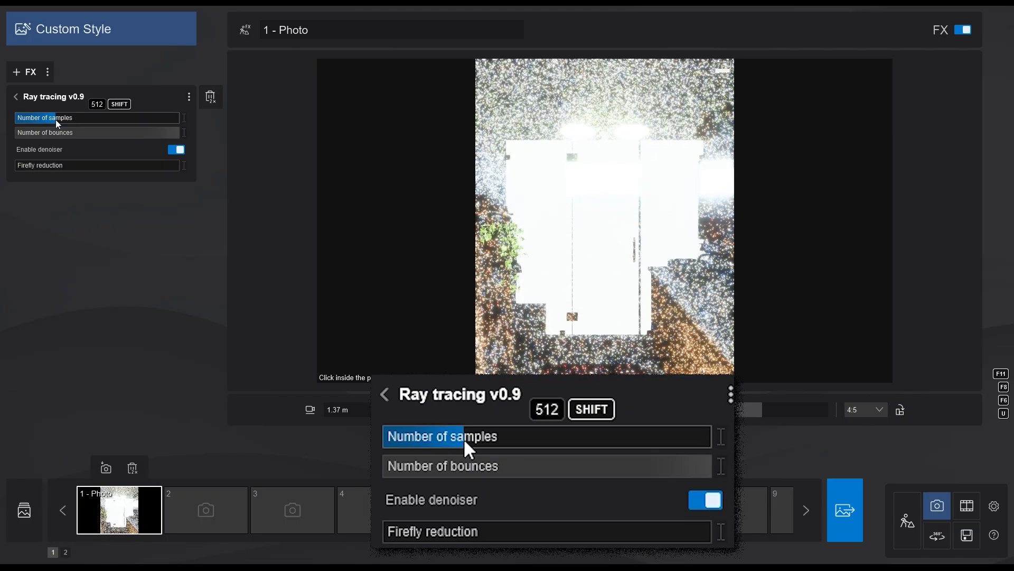
Step: Set Ray tracing v0.9's Number of samples to 512
left_click_drag(466, 436, 706, 435)
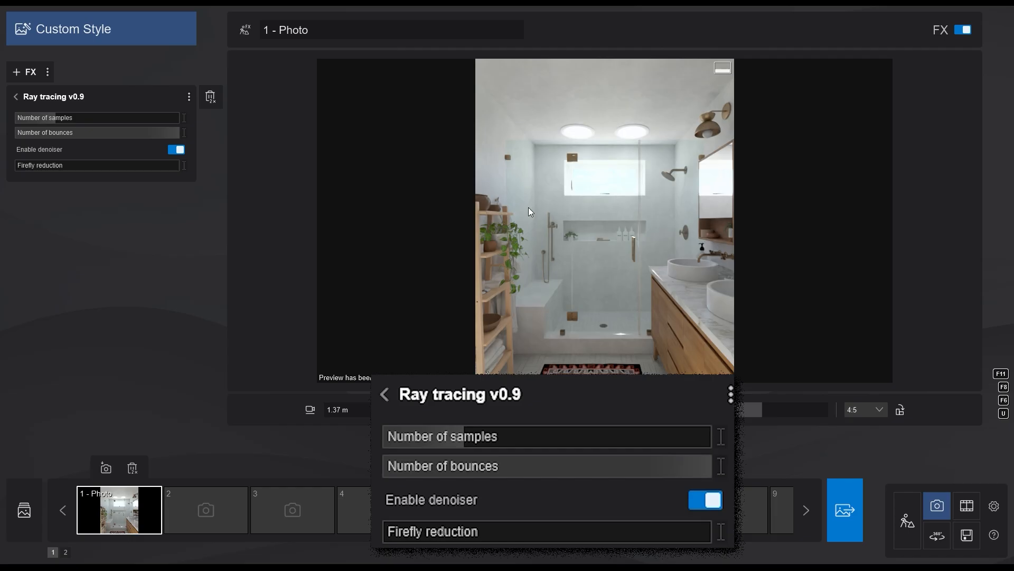
Step: Toggle the denoiser off and on twice, leave it enabled, and halve firefly reduction
left_click(704, 499)
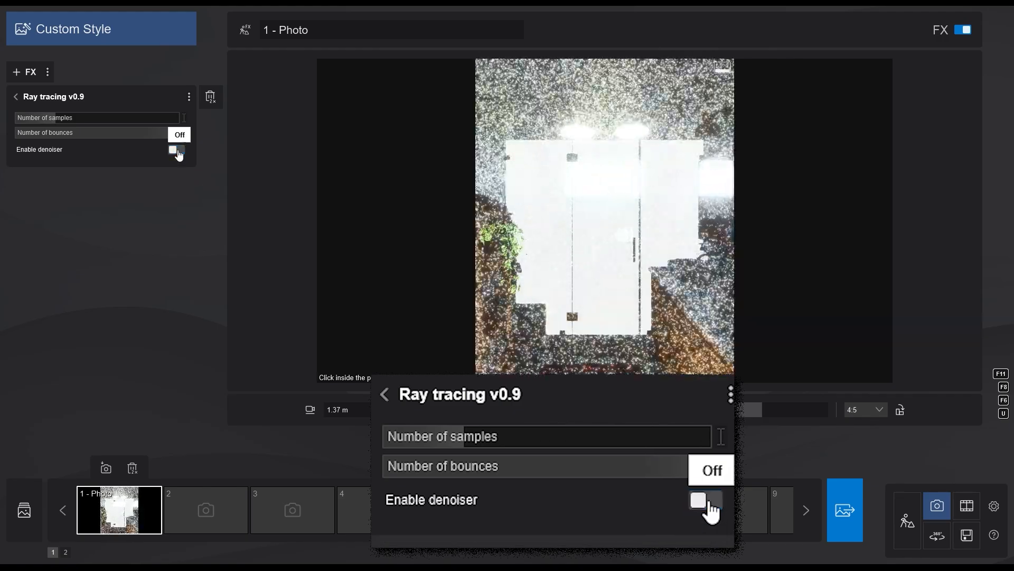
left_click(704, 499)
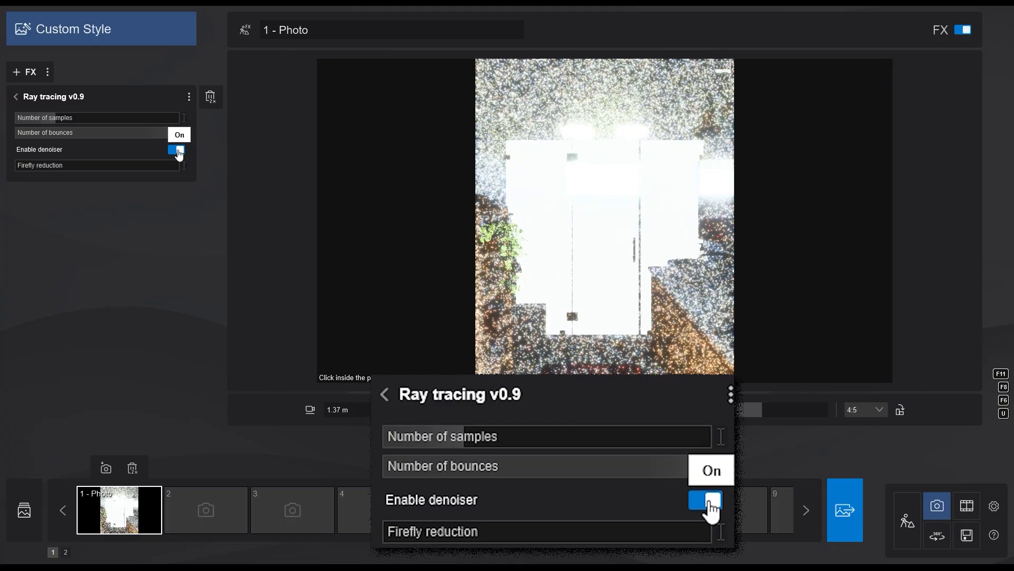
left_click(704, 499)
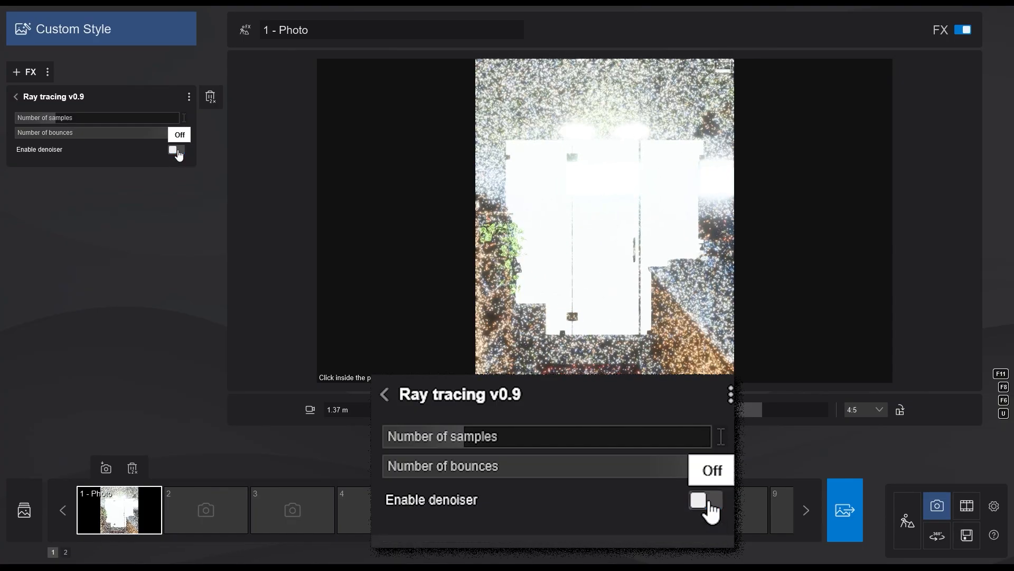
left_click(704, 500)
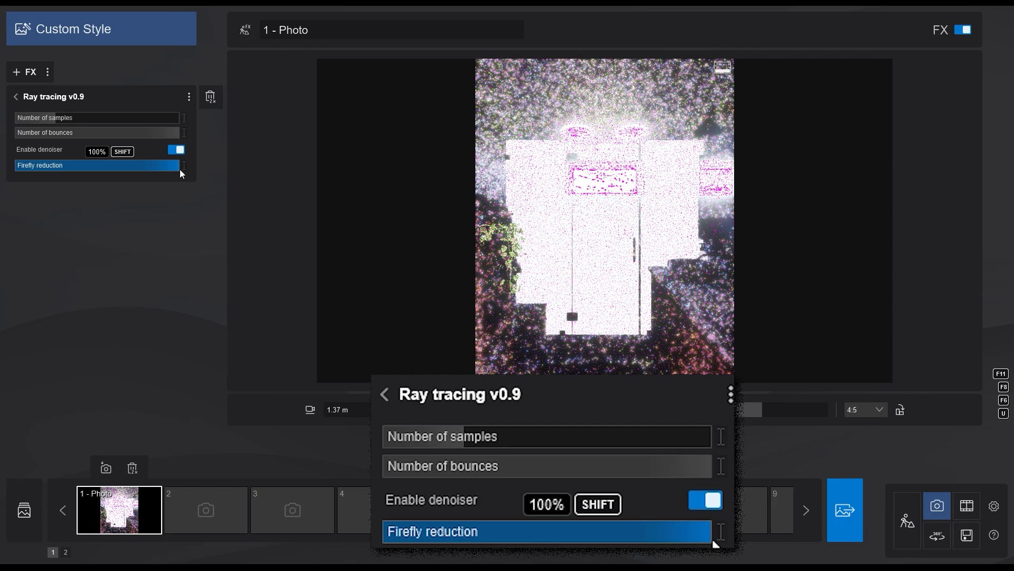
left_click_drag(168, 165, 94, 165)
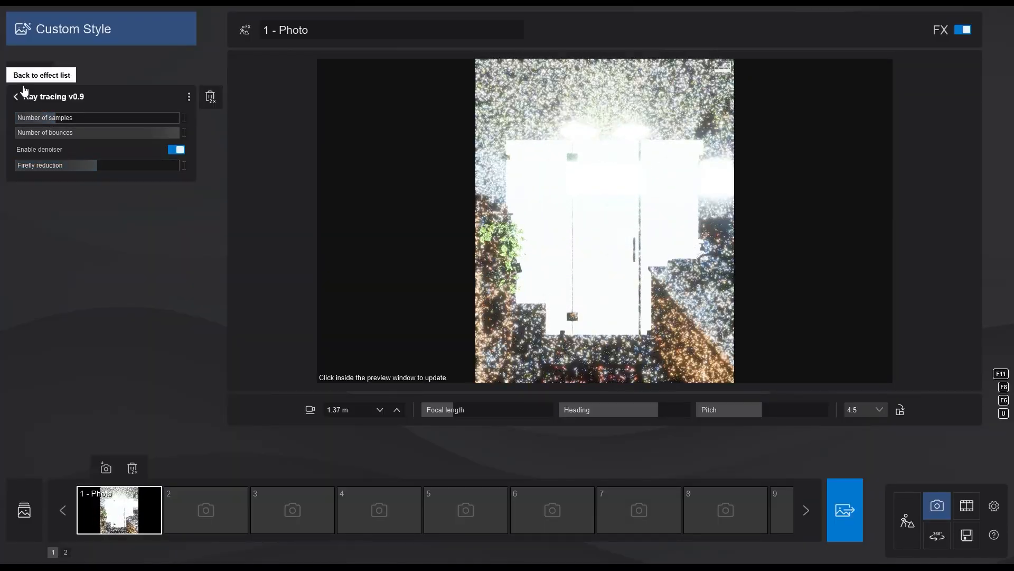
Step: Add the Color correction effect from the Enhancement category
left_click(41, 75)
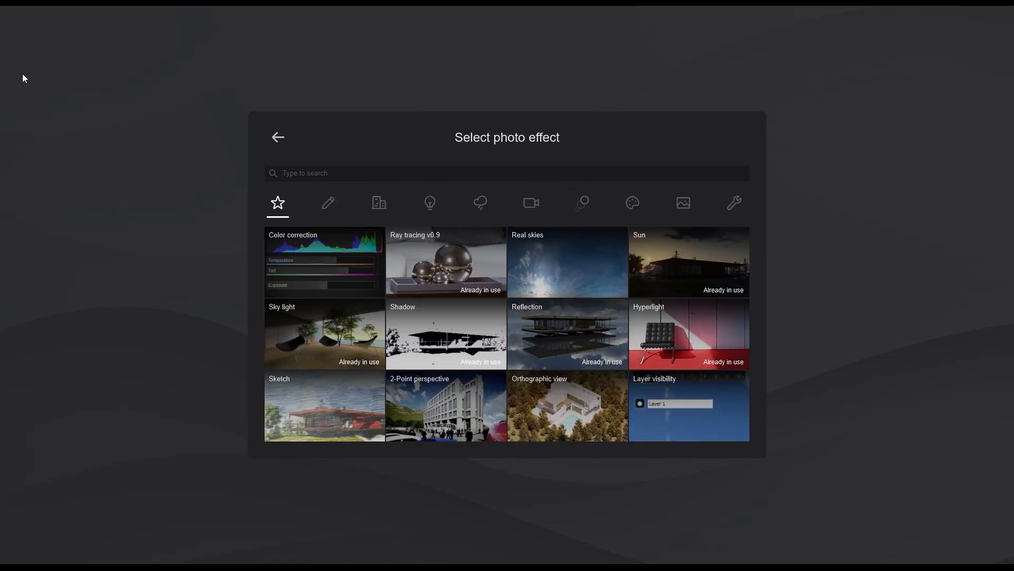
mouse_move(684, 203)
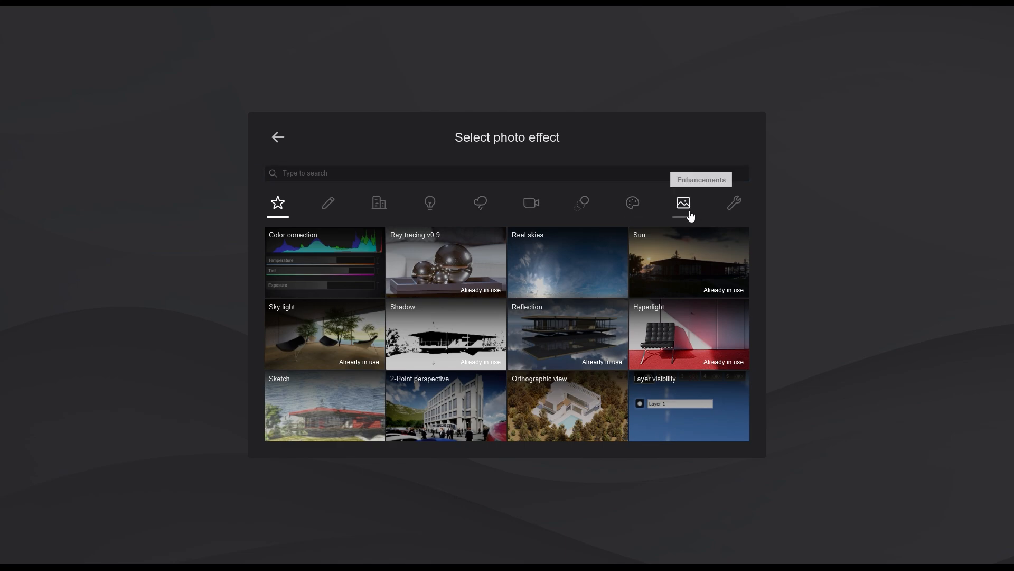
left_click(683, 203)
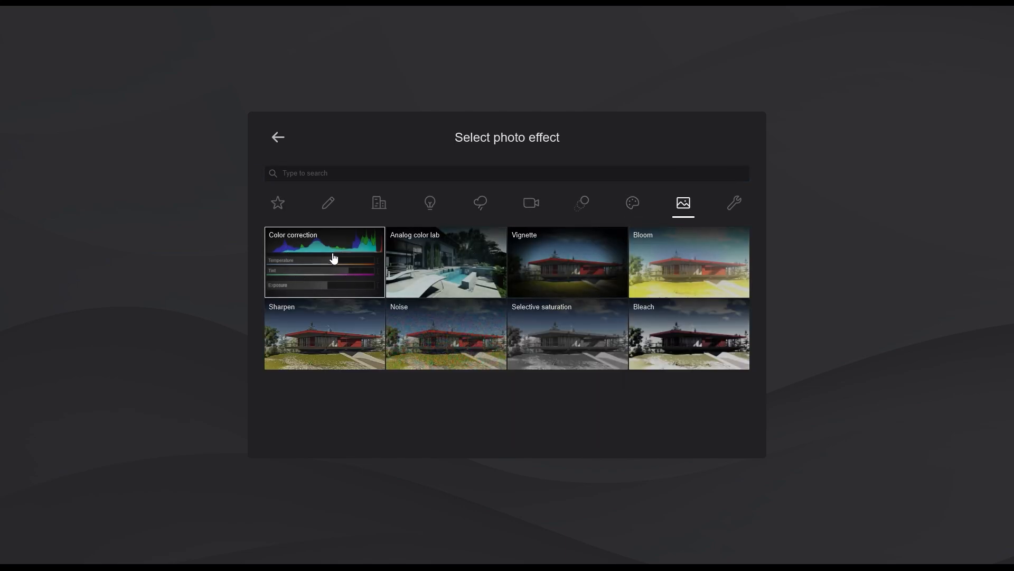
type("color")
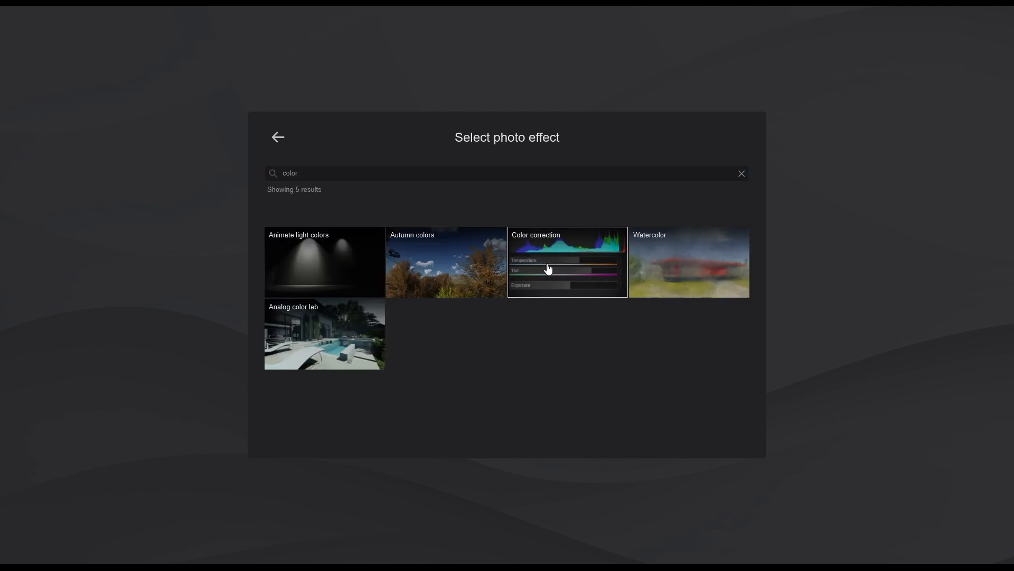
left_click(567, 262)
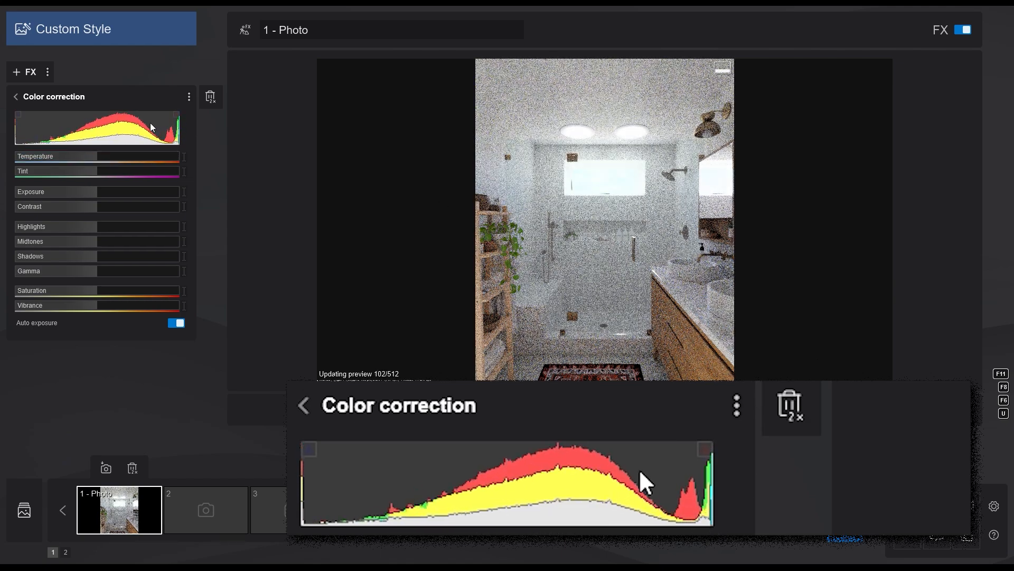
Step: Turn off auto exposure, raise exposure with red highlight clipping shown, and update the preview
left_click_drag(84, 191, 76, 192)
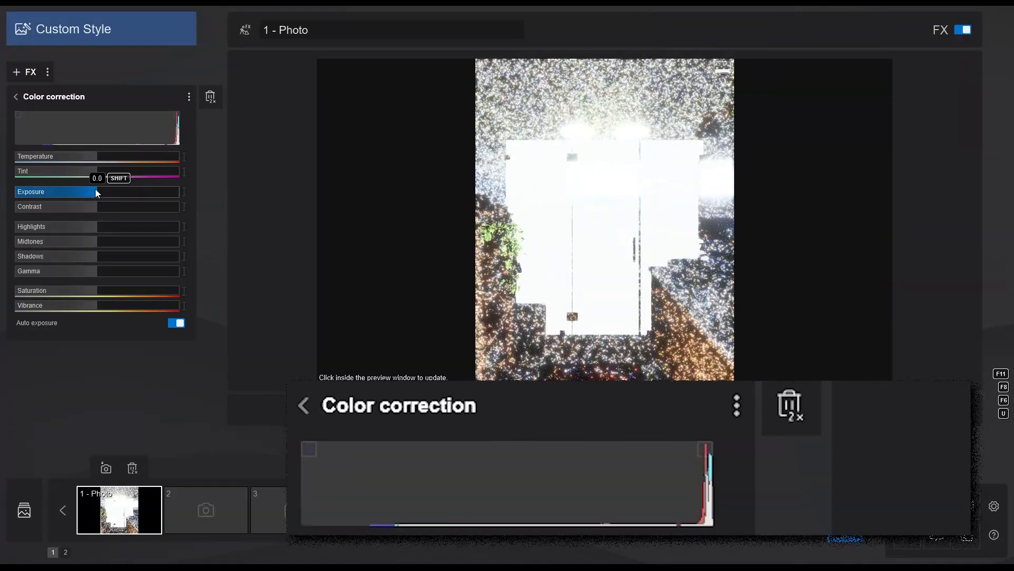
left_click(176, 323)
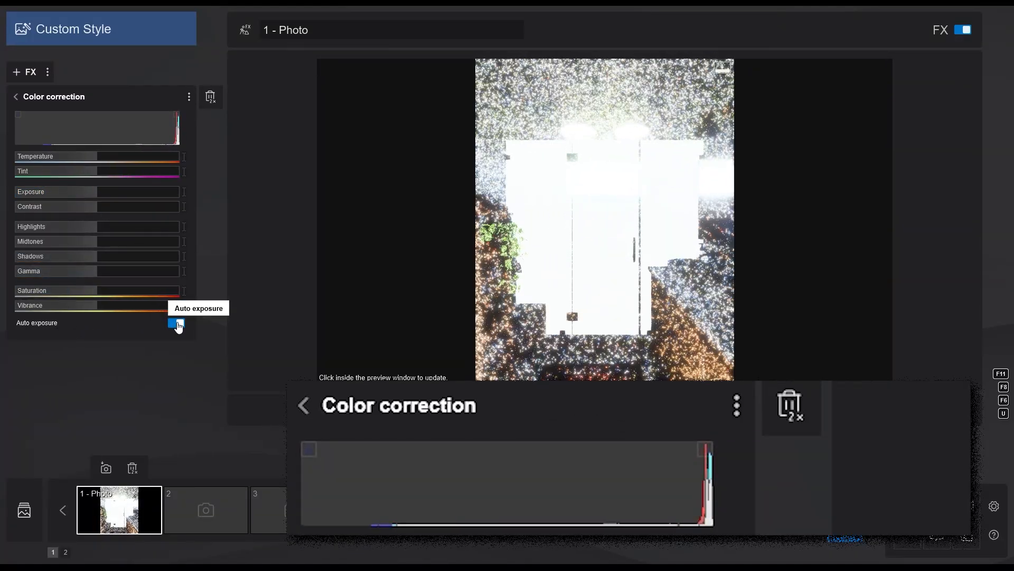
left_click(175, 324)
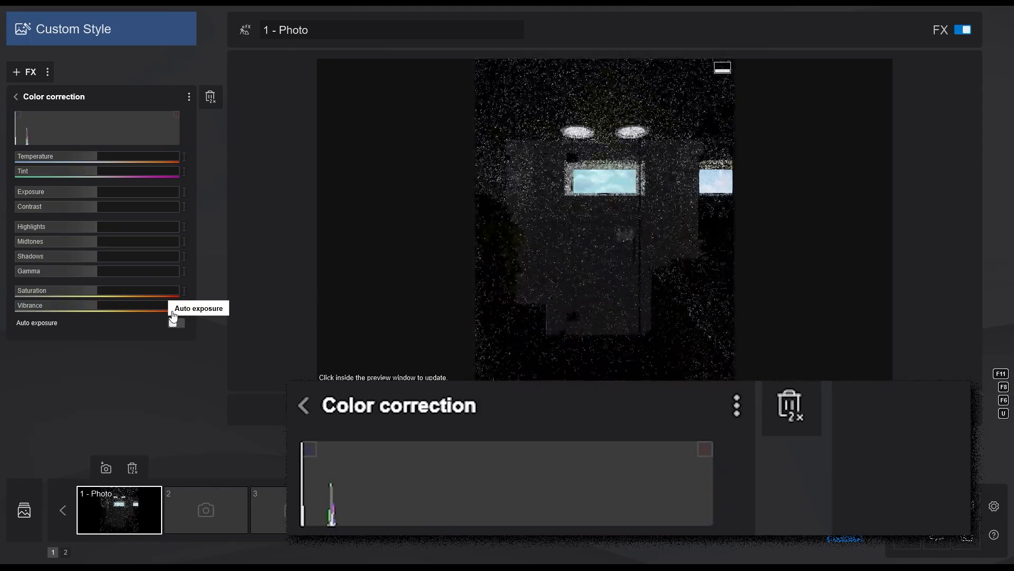
left_click_drag(101, 191, 173, 191)
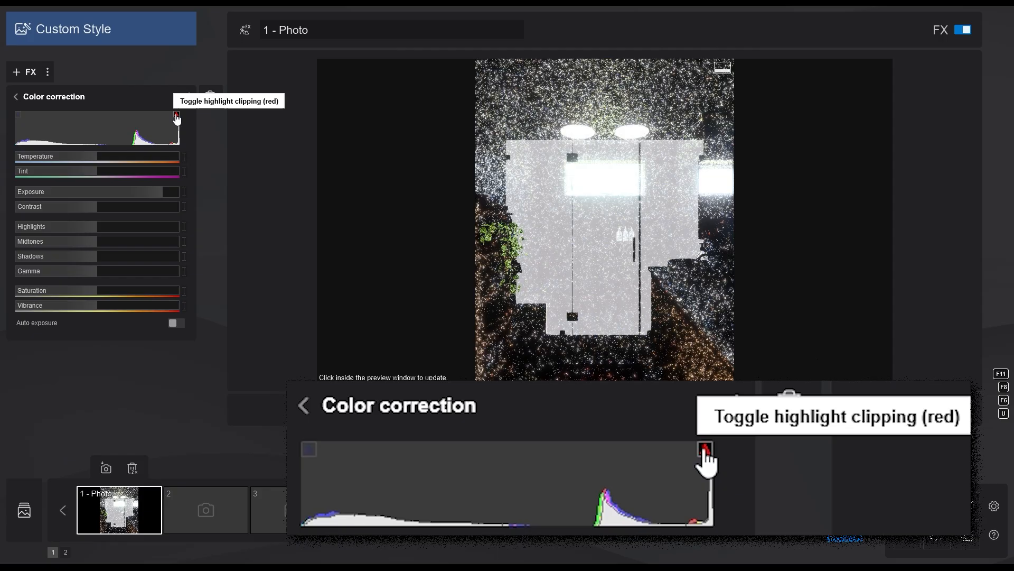
left_click(704, 449)
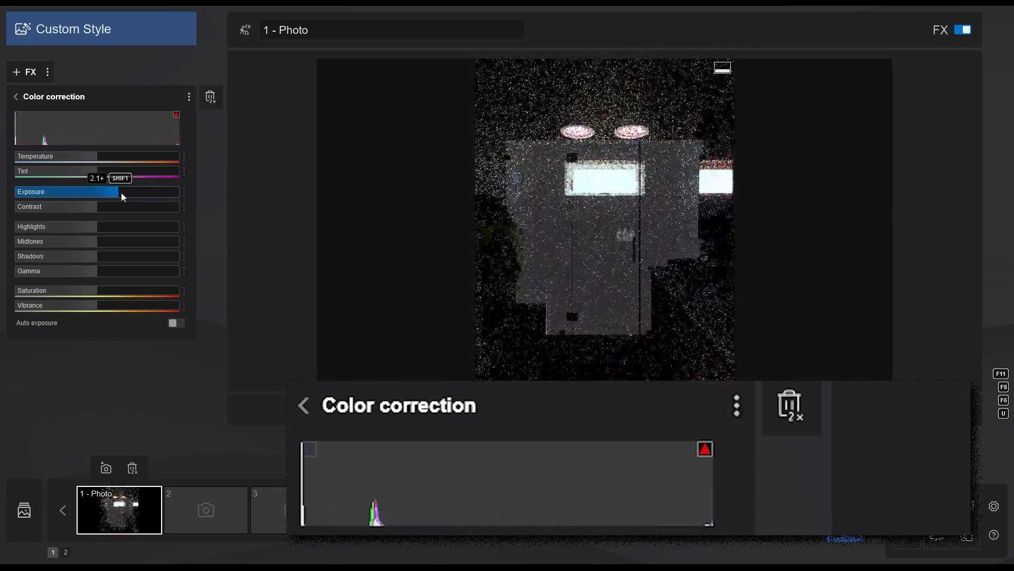
left_click_drag(106, 192, 159, 192)
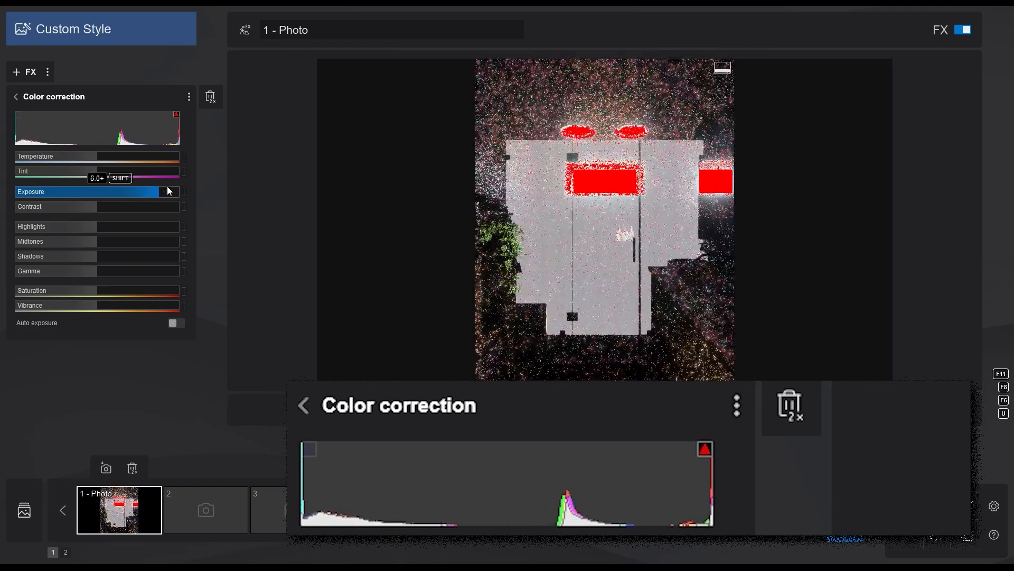
left_click_drag(168, 191, 144, 191)
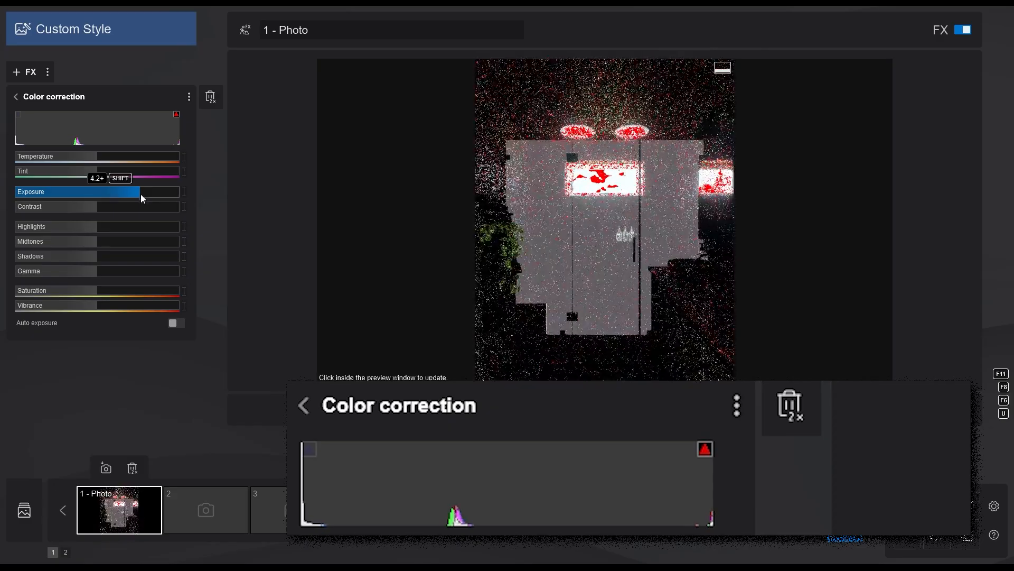
left_click(310, 449)
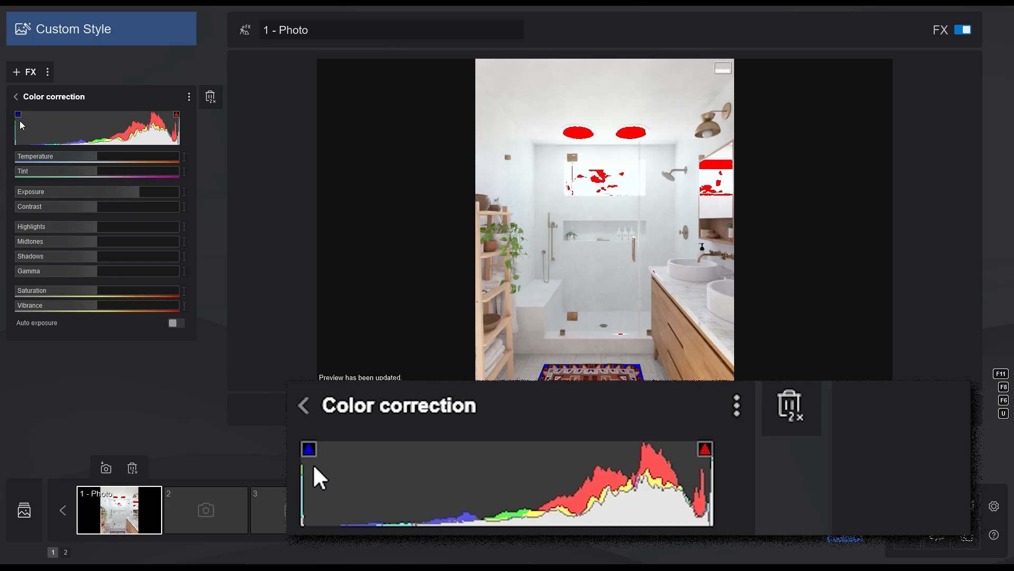
Step: Warm the colour temperature to about 126%, ending on the start screen with updates ready
left_click(703, 449)
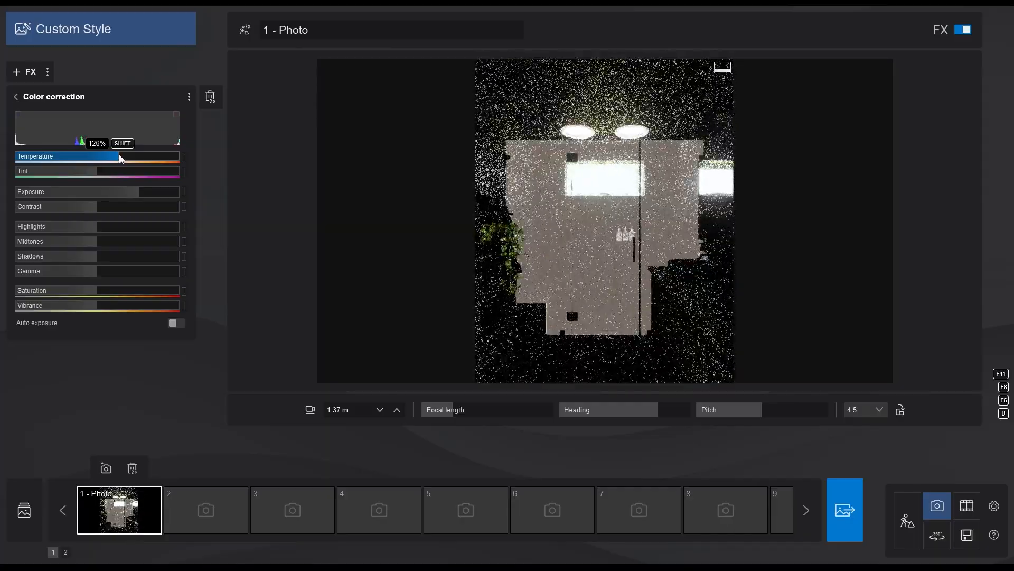
left_click_drag(119, 155, 118, 156)
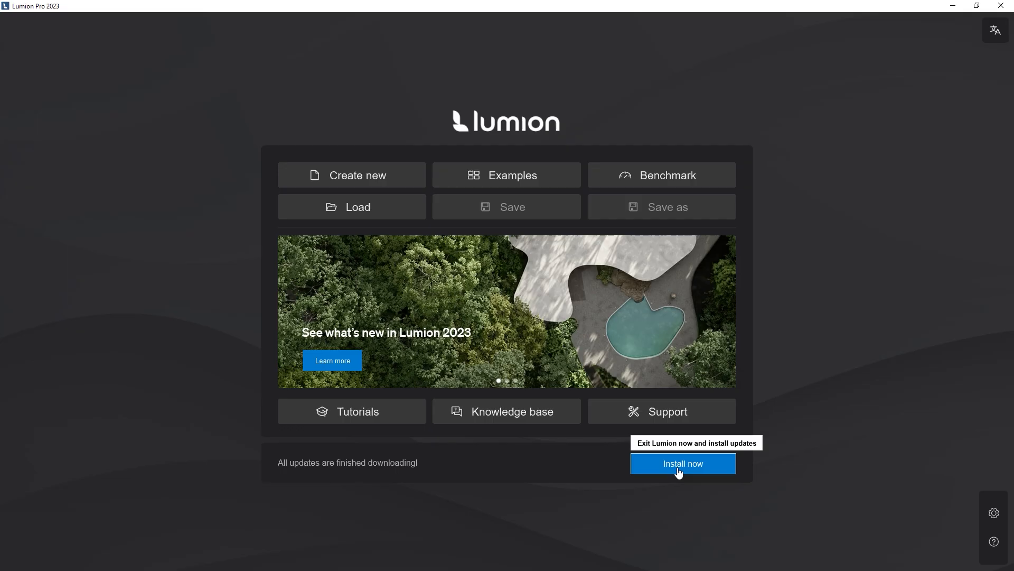
Step: Enable Ray tracing v0.9 on the office photo and inspect the Sun and ray tracing settings
left_click(682, 463)
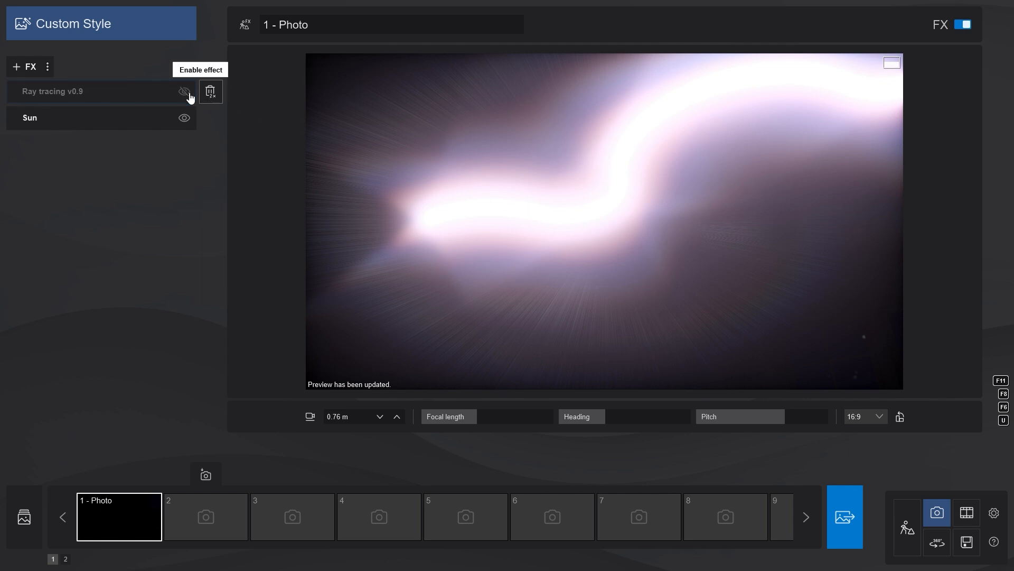
left_click(184, 91)
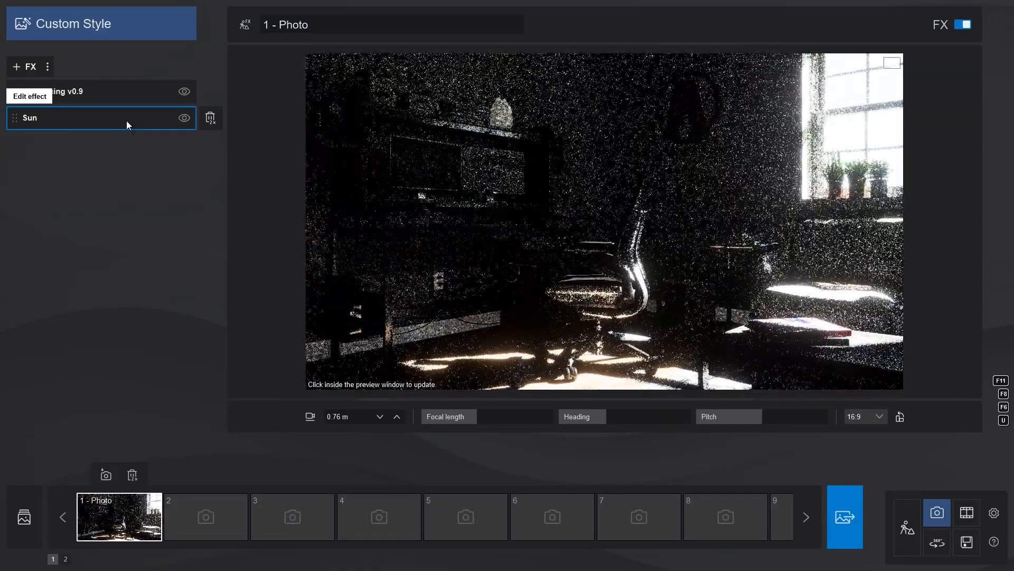
left_click(30, 118)
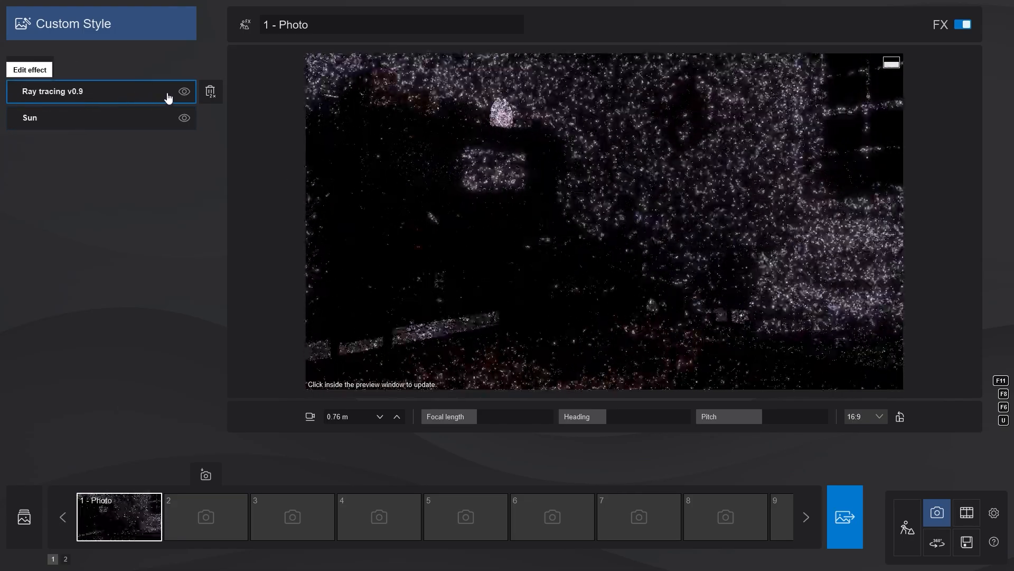
left_click(184, 91)
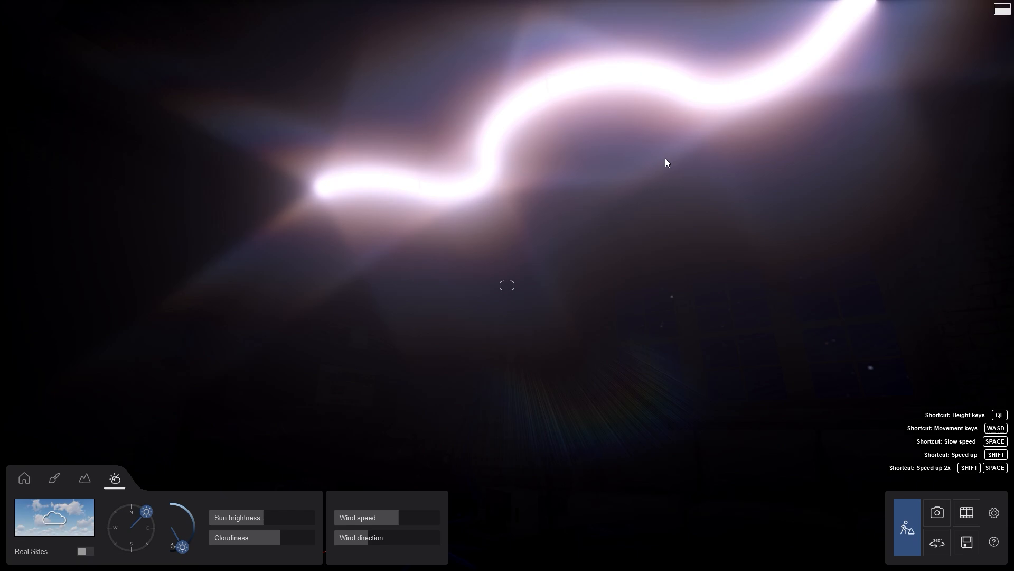
Step: Turn toward the desk monitors, enter materials editing, and select a purple Line Light
left_click_drag(187, 518, 191, 537)
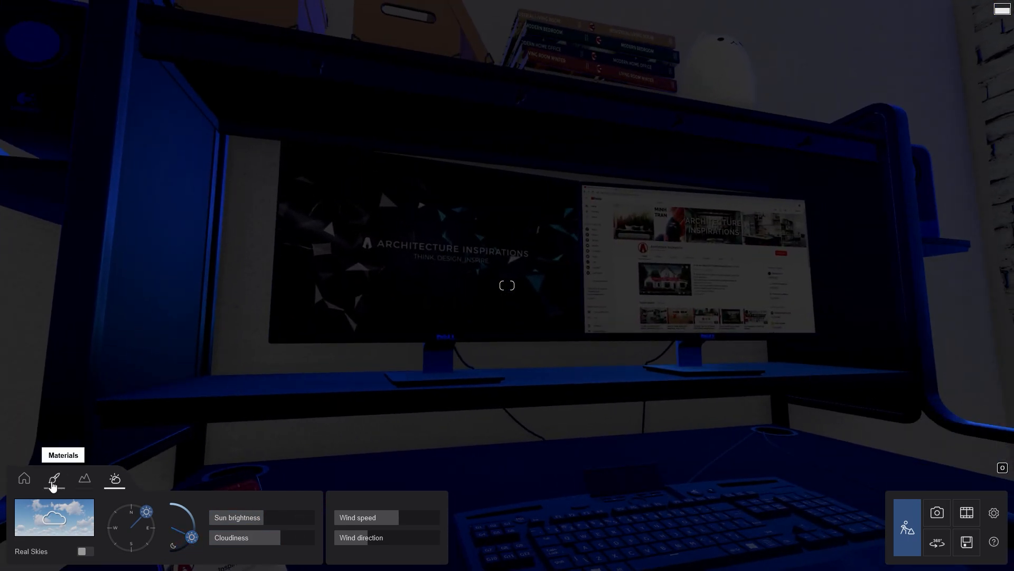
left_click(54, 477)
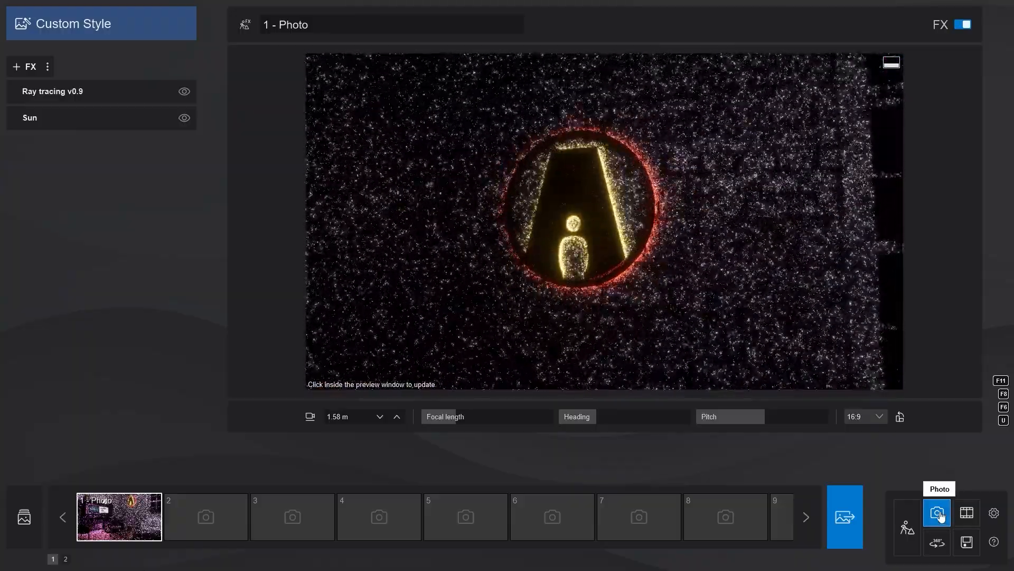
left_click(602, 223)
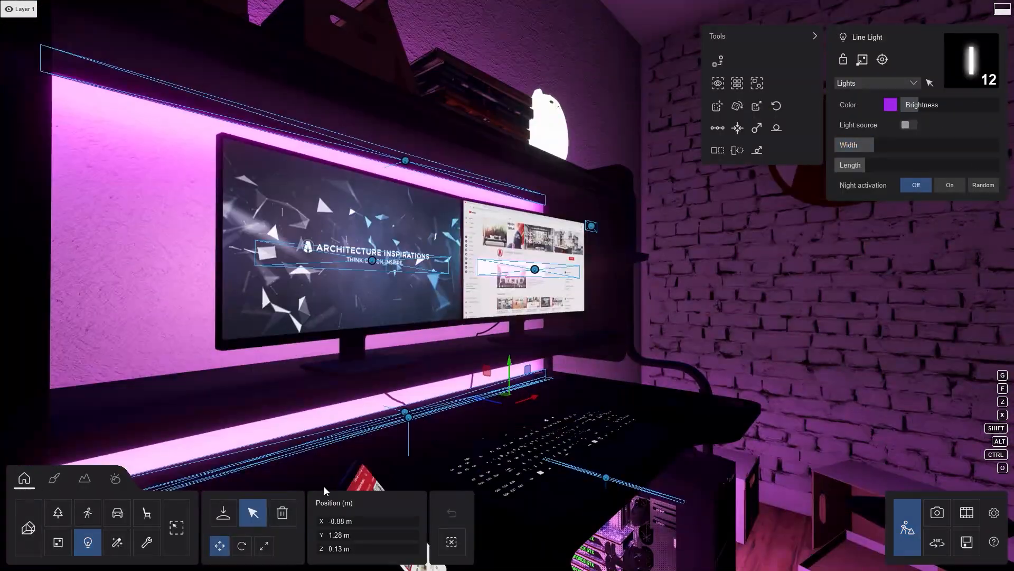
Step: Select the line light behind the monitors and nudge it slightly along its axis with the gizmo
left_click(242, 545)
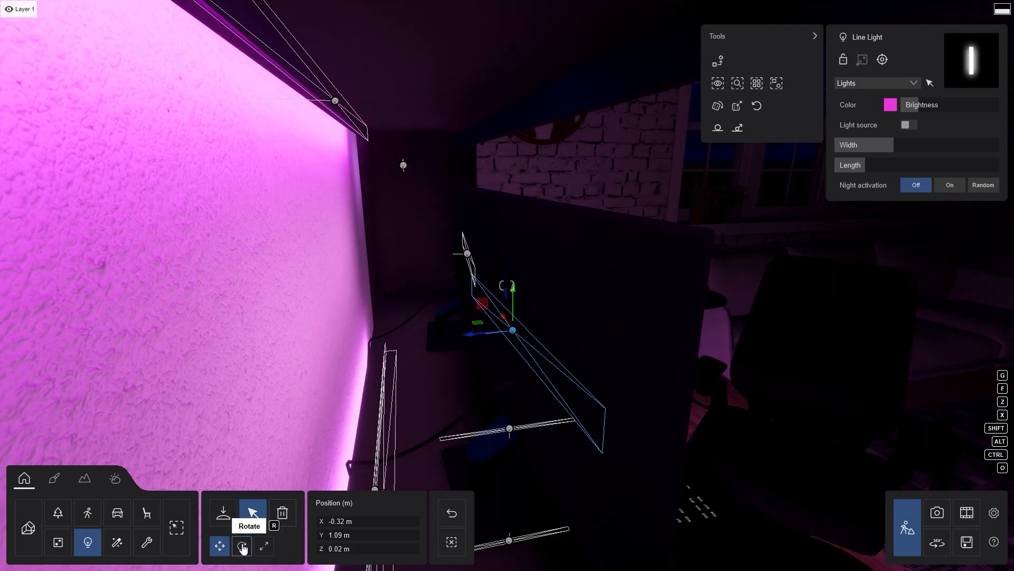
left_click(241, 545)
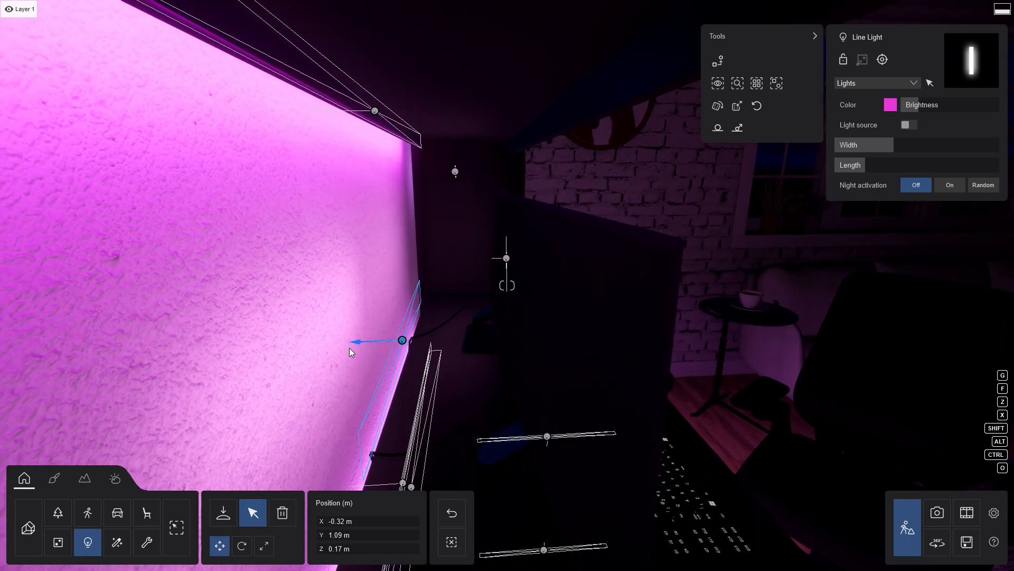
left_click(936, 513)
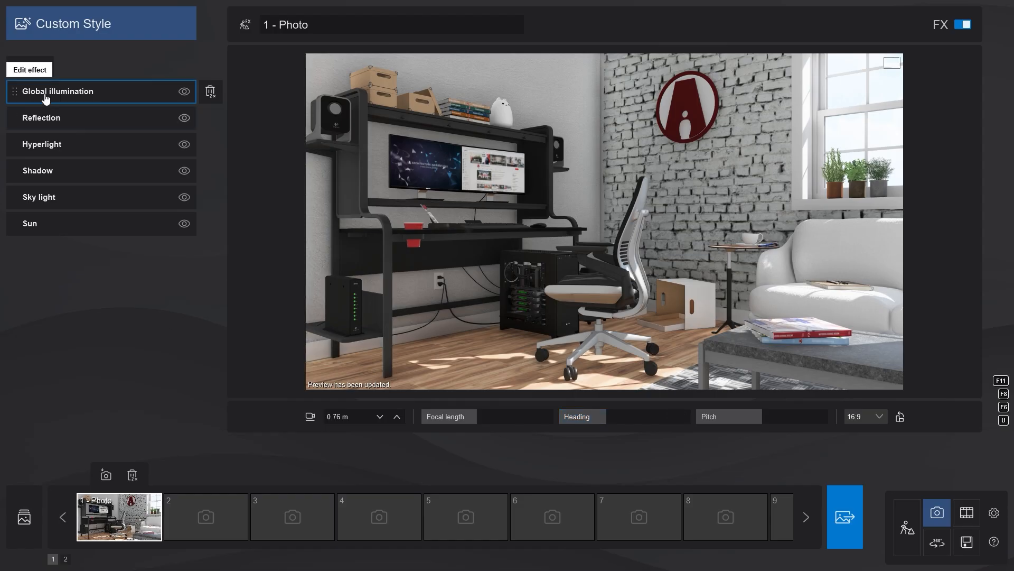
Step: Check the Shadow and Global illumination effects, then give the armchair leather 61% roughness and 100% reflectivity
left_click(37, 170)
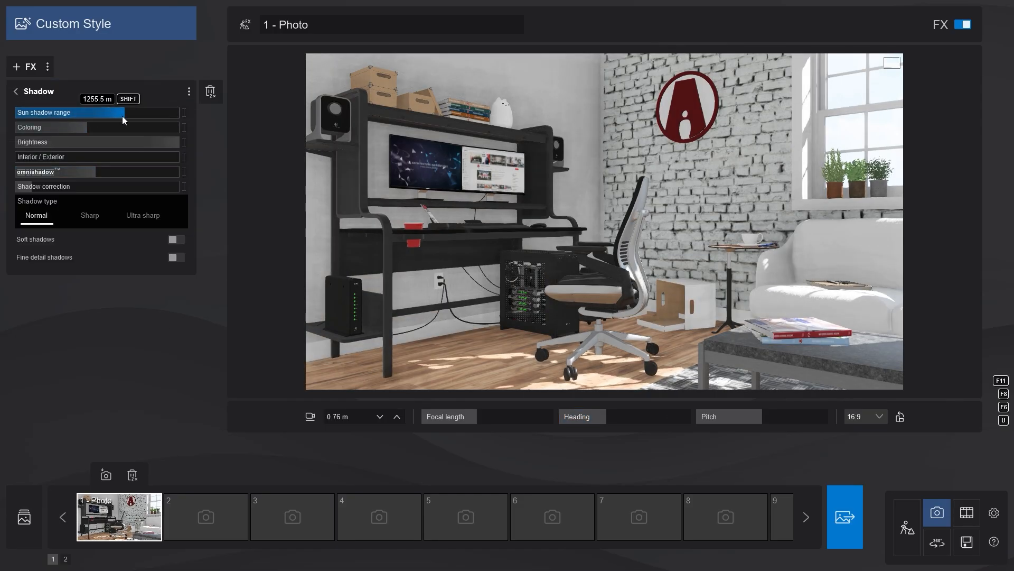
left_click(14, 90)
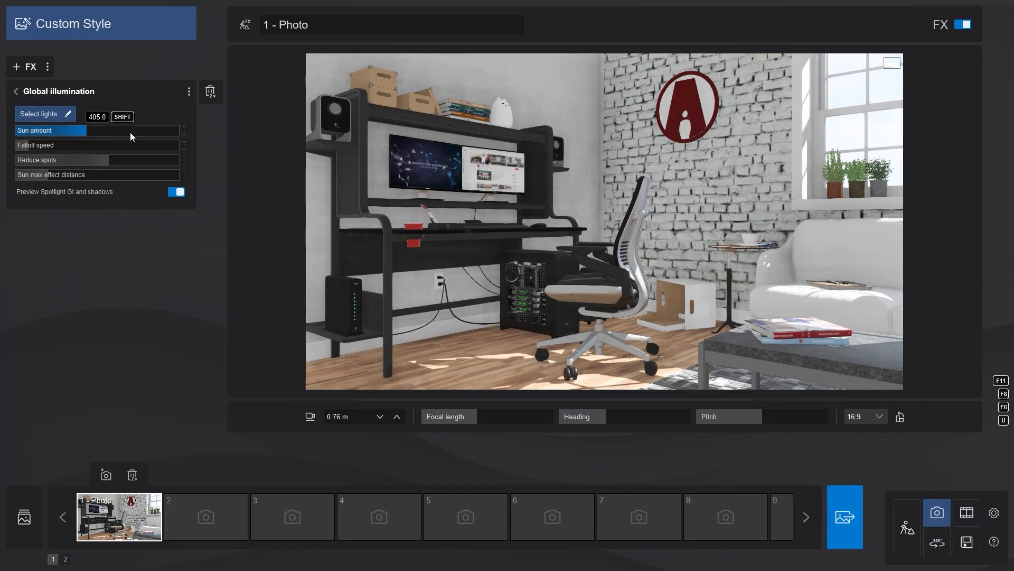
left_click(25, 67)
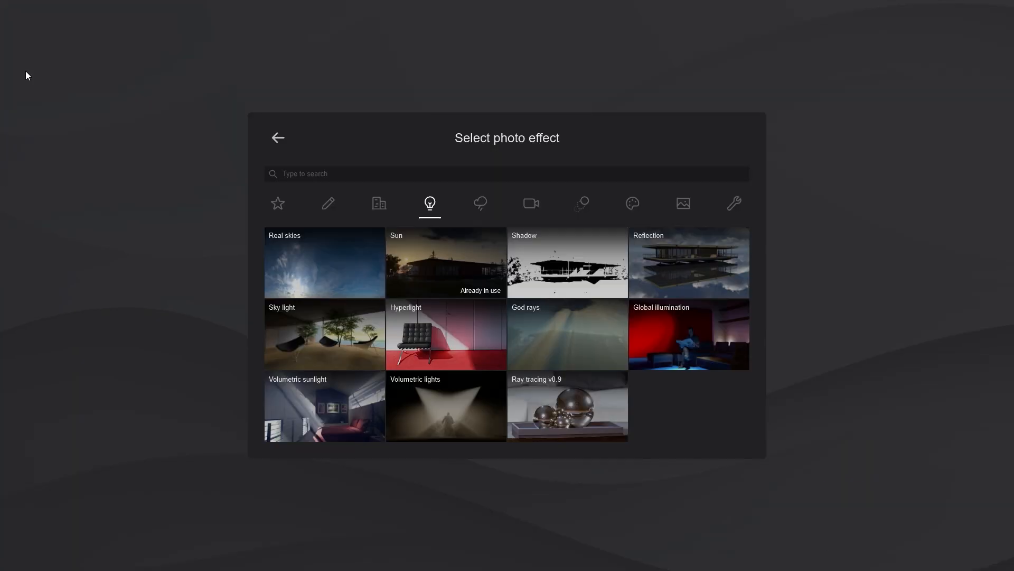
left_click(565, 406)
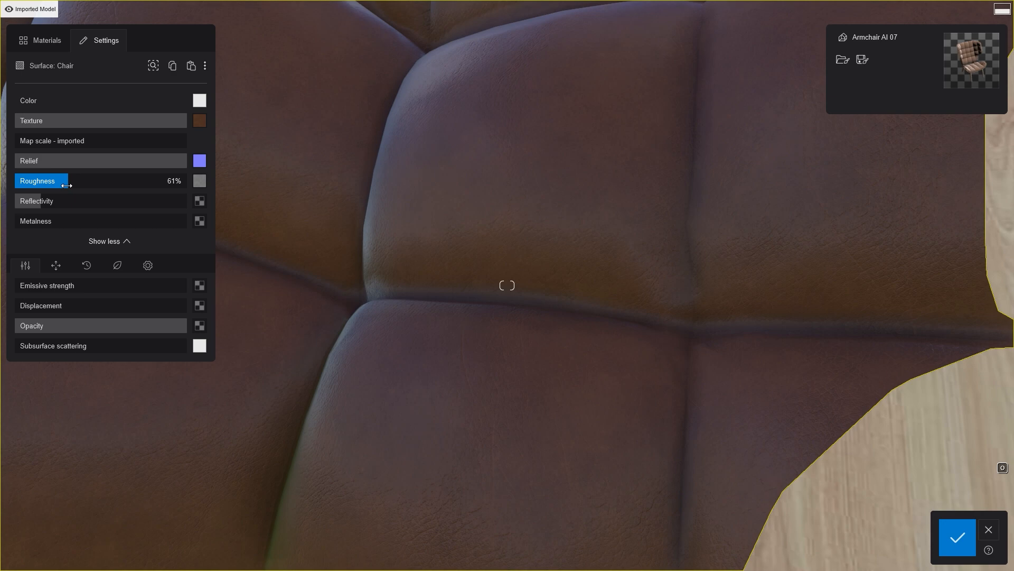
left_click(59, 201)
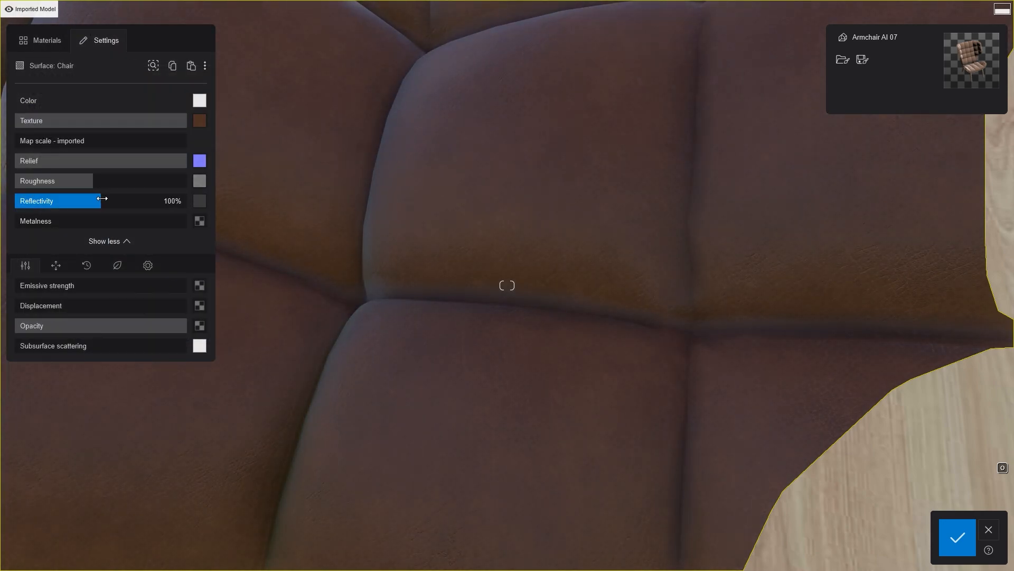